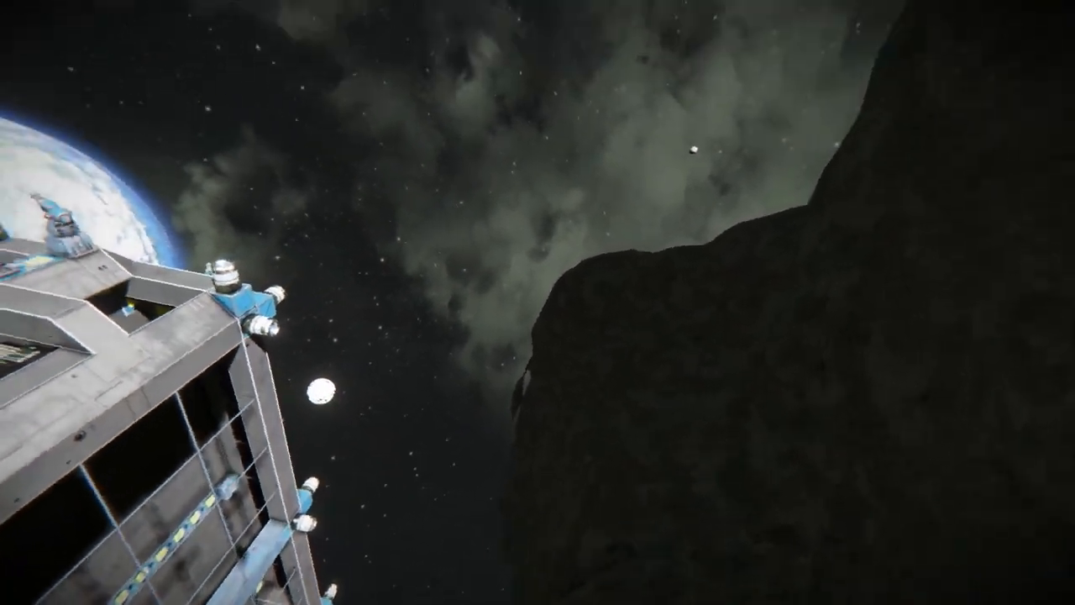
mouse_move(538, 303)
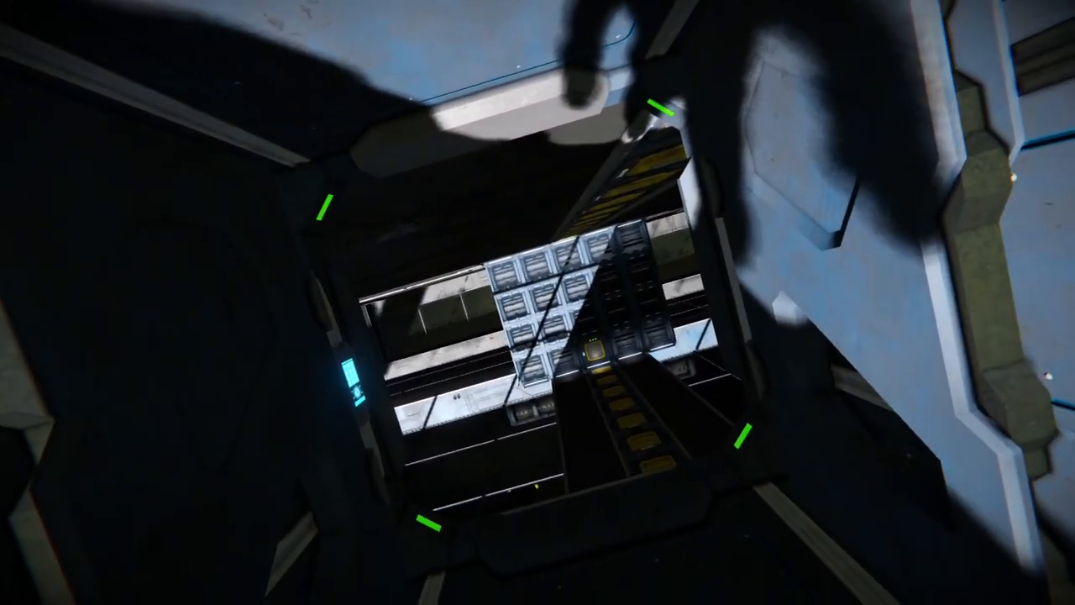
mouse_move(538, 303)
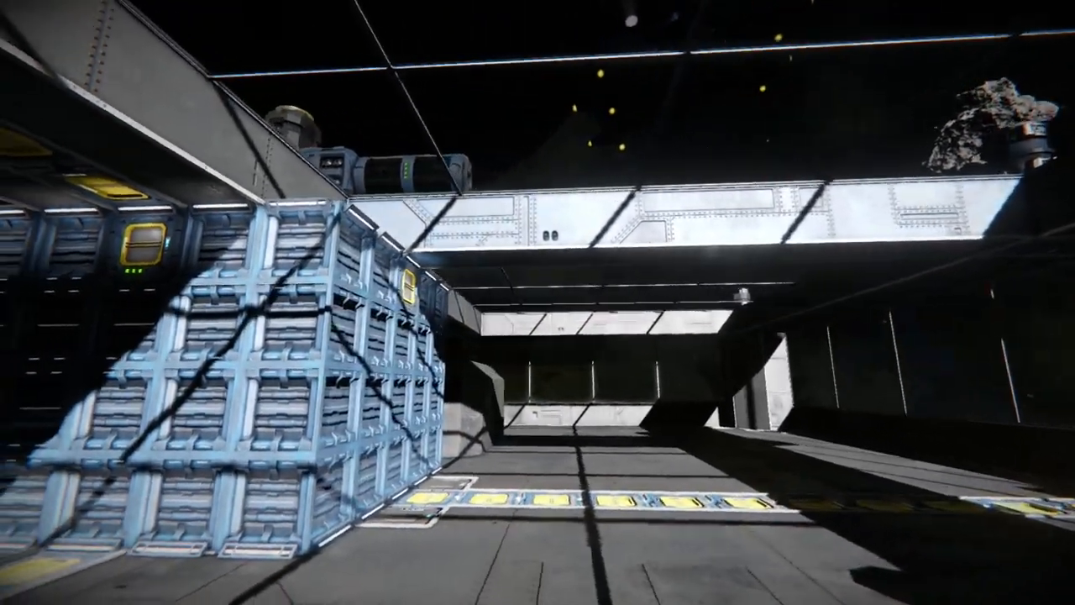
mouse_move(537, 302)
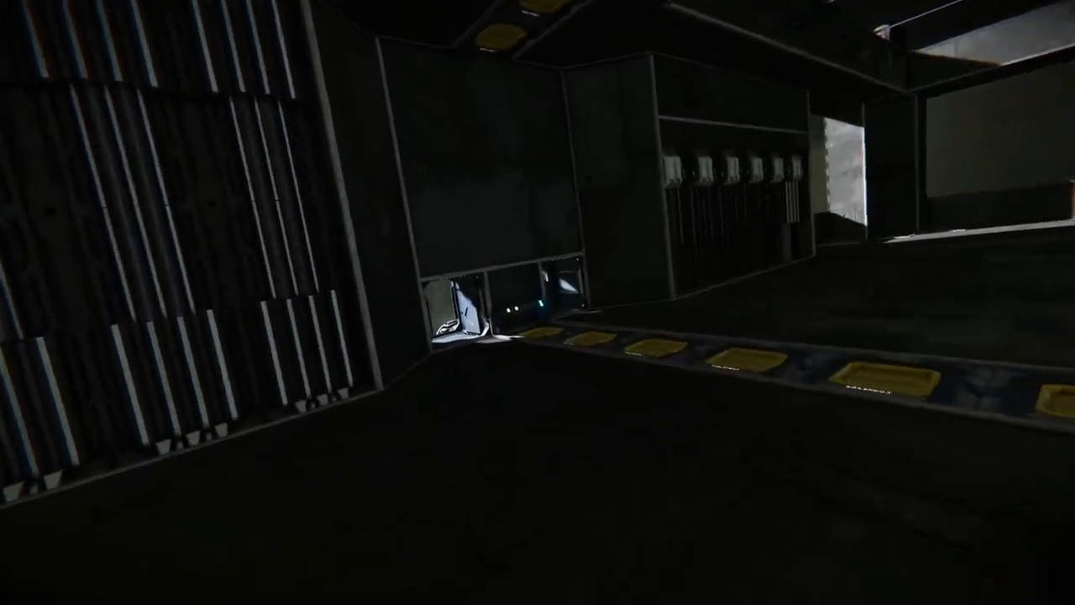
mouse_move(538, 302)
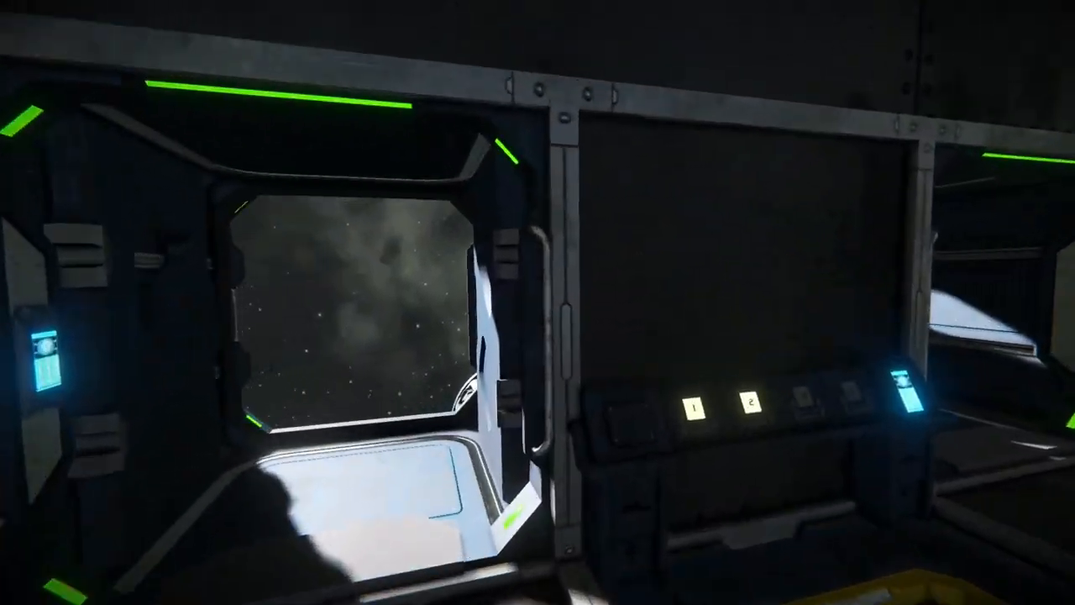
mouse_move(538, 302)
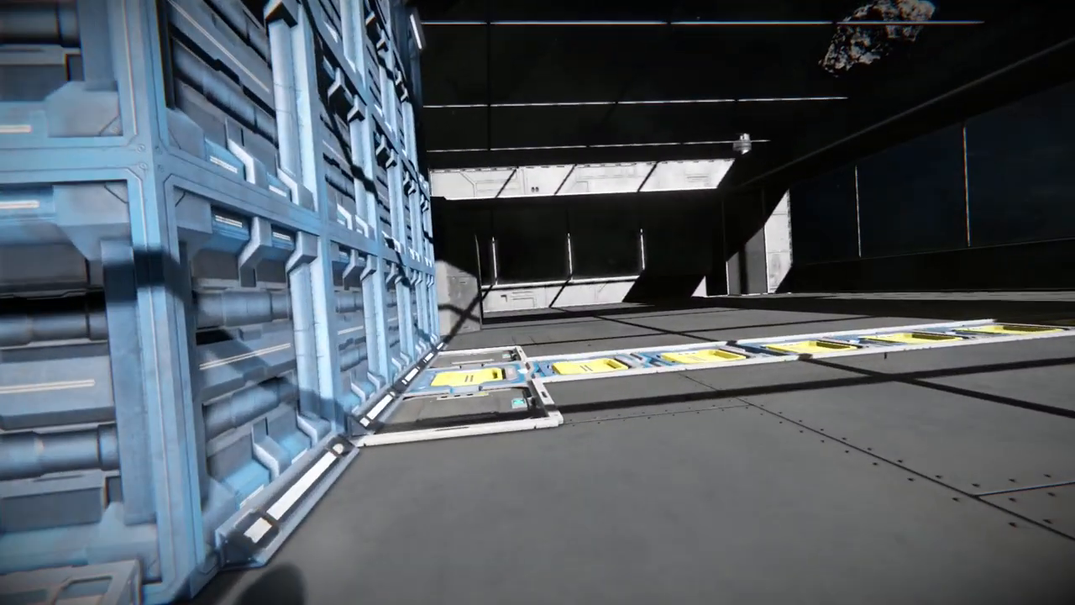
mouse_move(537, 303)
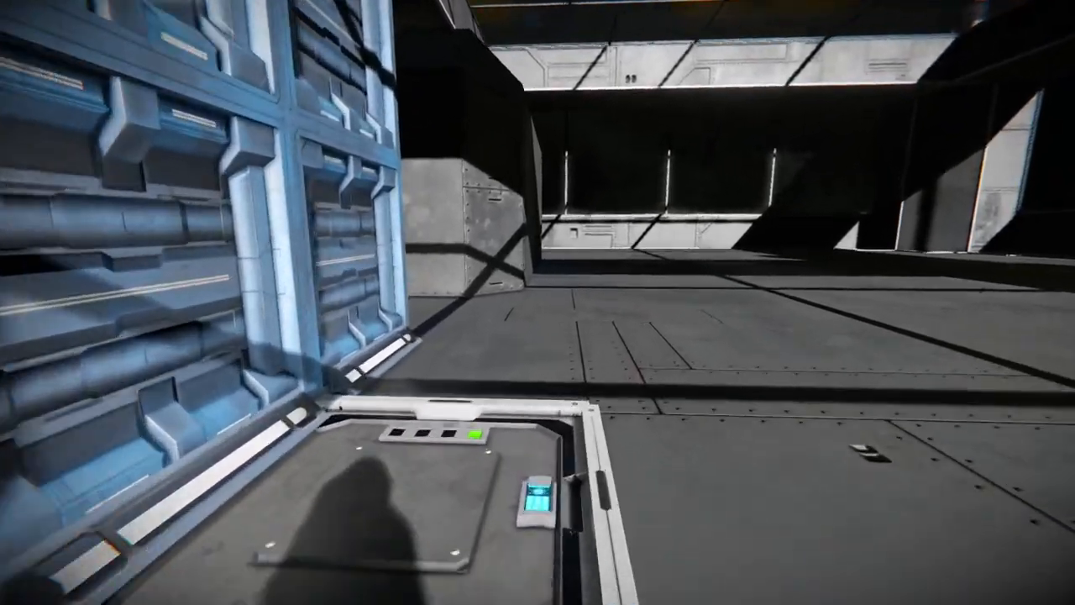
mouse_move(537, 302)
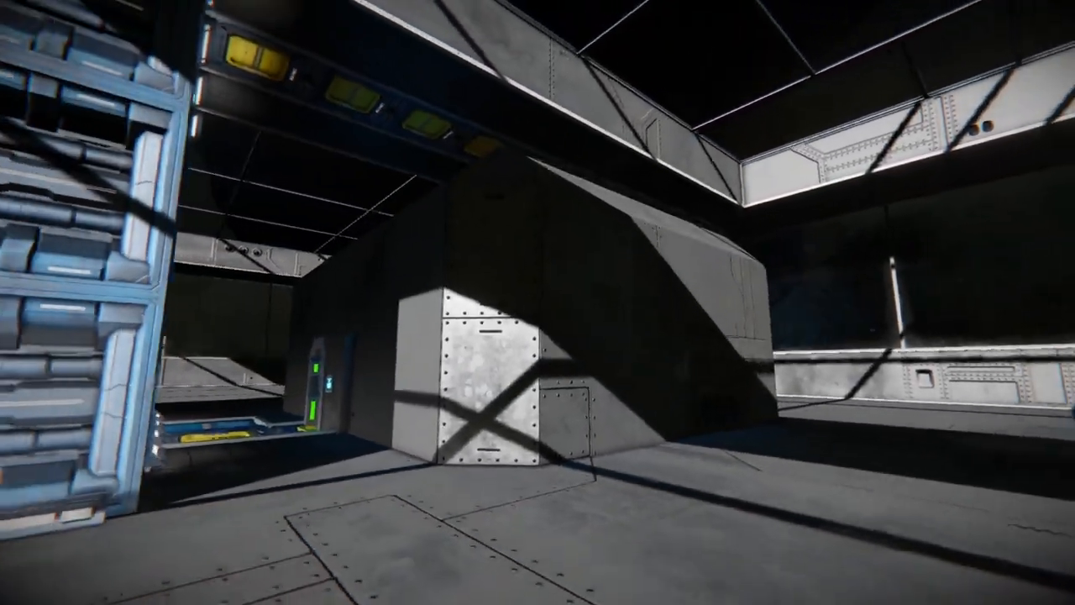
mouse_move(537, 303)
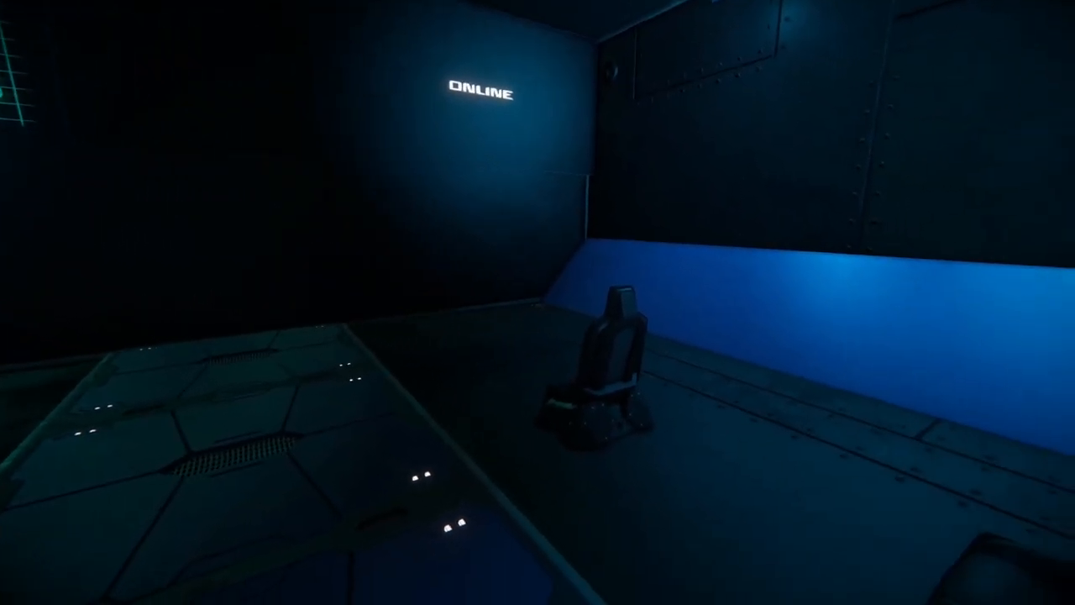
mouse_move(537, 302)
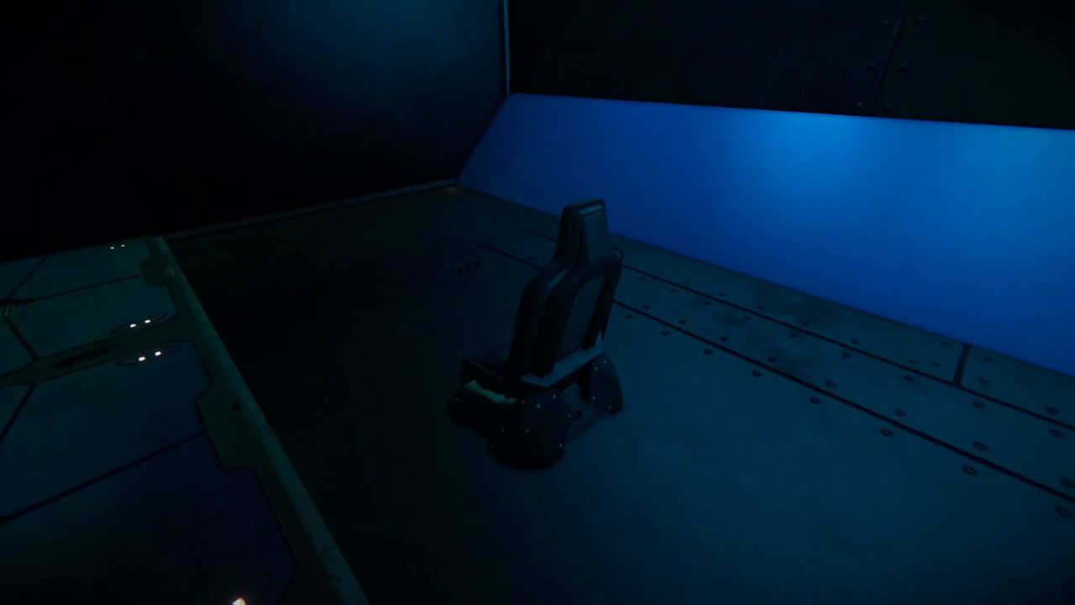
mouse_move(537, 303)
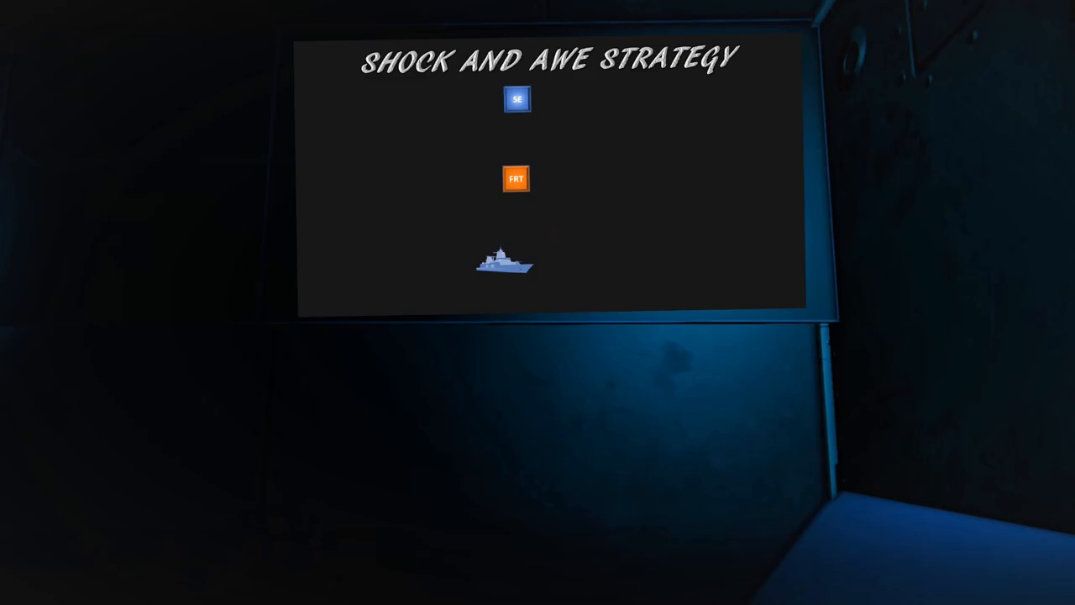
- Turn away from the Shock and Awe Strategy diagram to look across the war room's seats
click(516, 178)
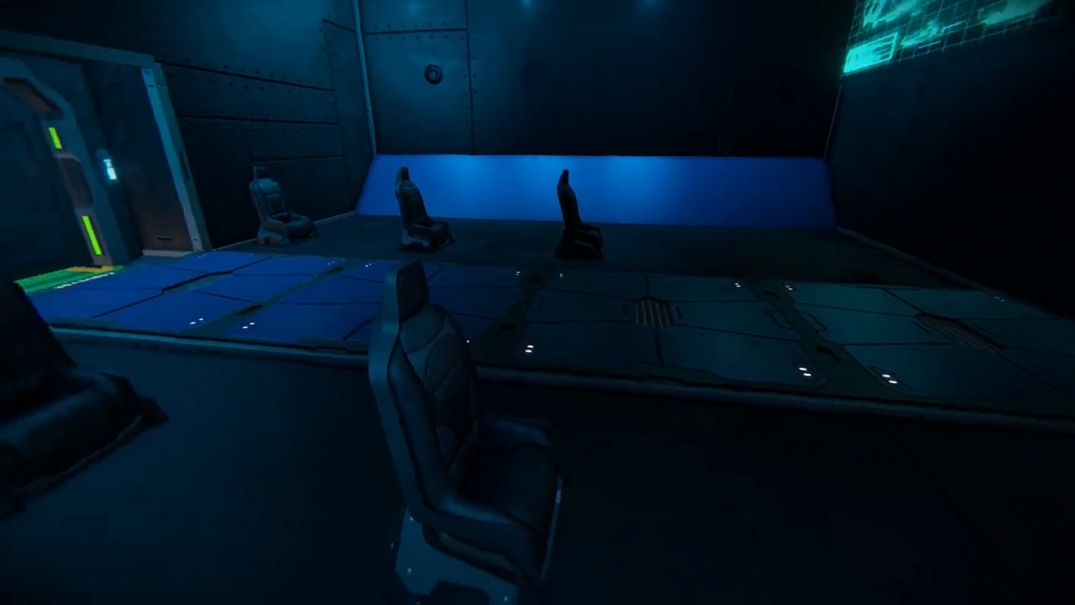
mouse_move(538, 303)
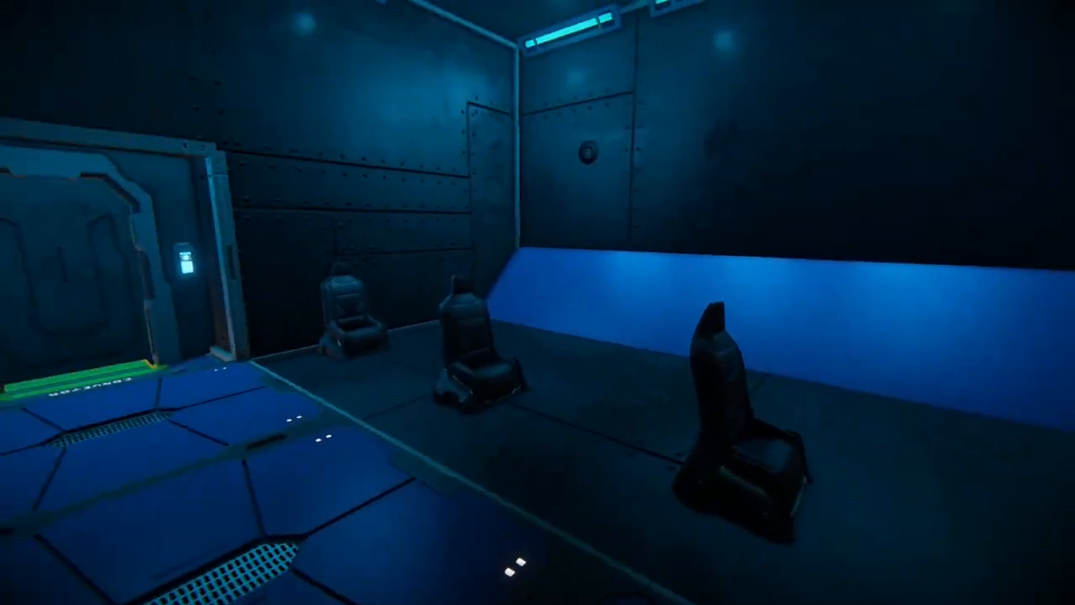